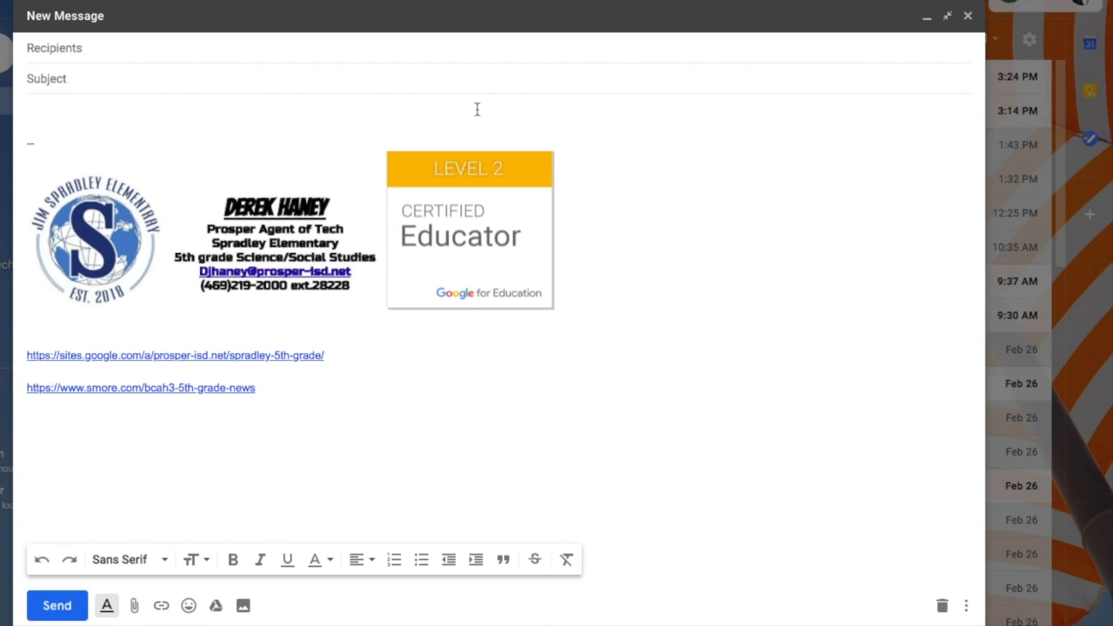
Review the image signature in the new Gmail message draft.
click(469, 230)
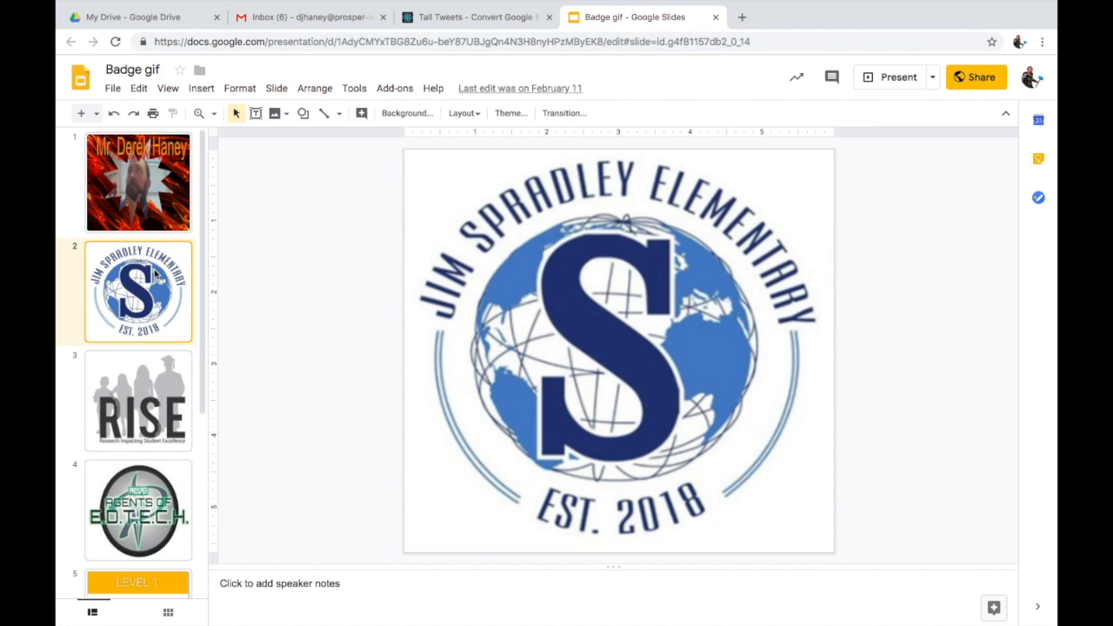
scroll(down, 3)
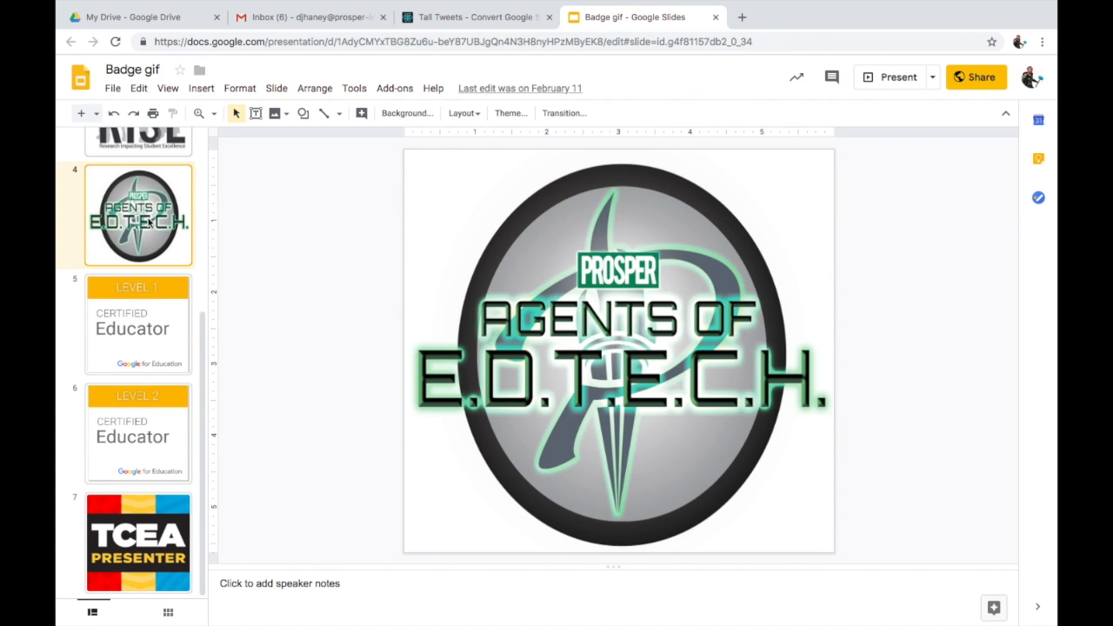
click(137, 435)
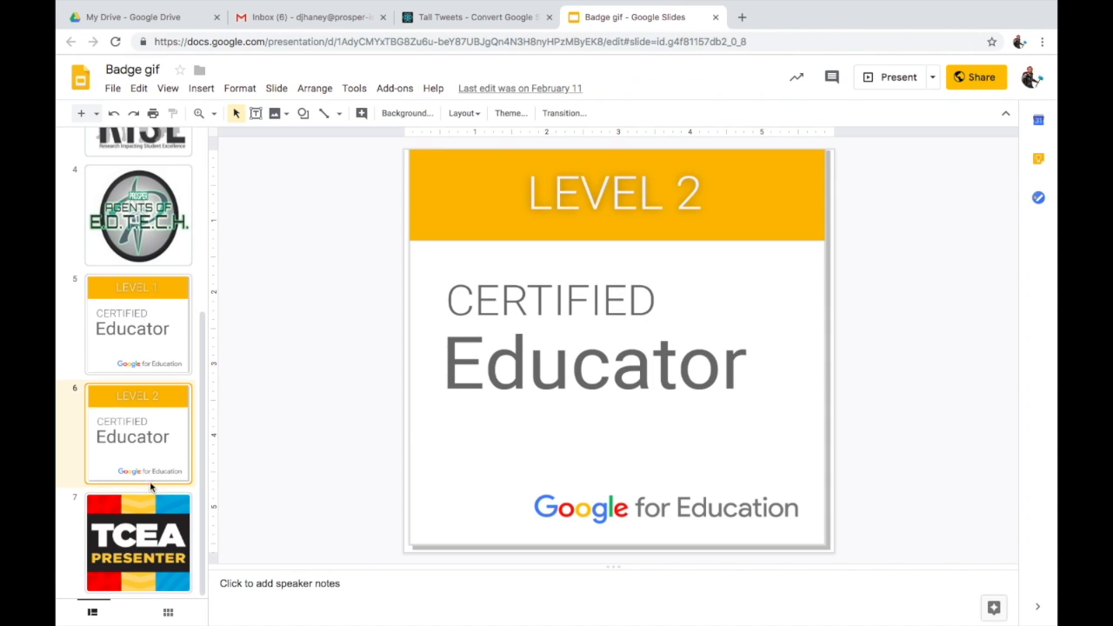
click(140, 539)
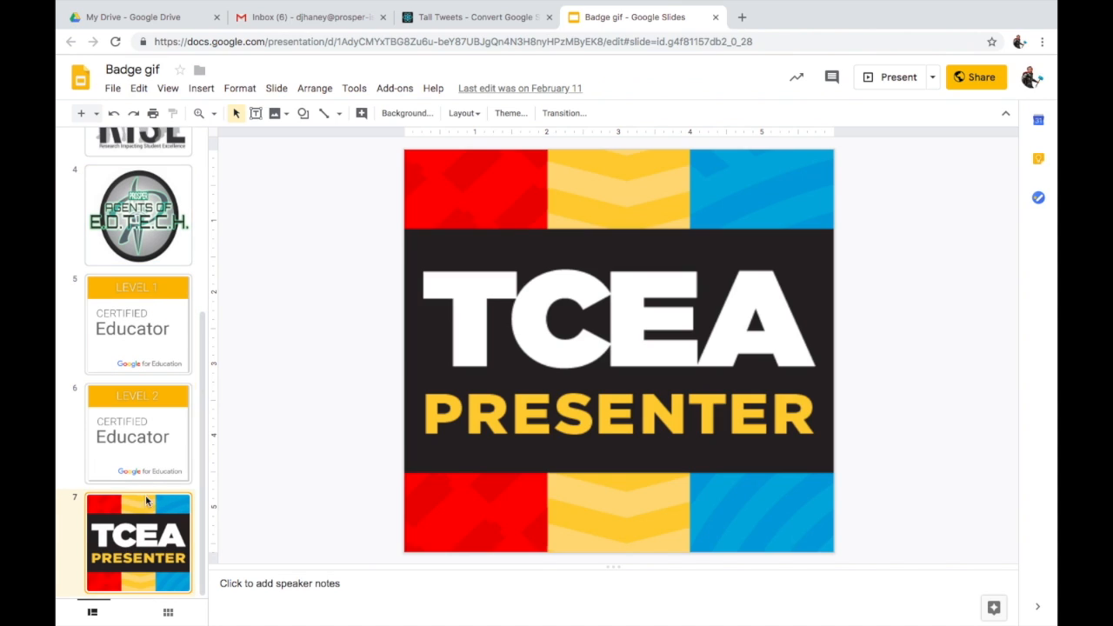
click(138, 325)
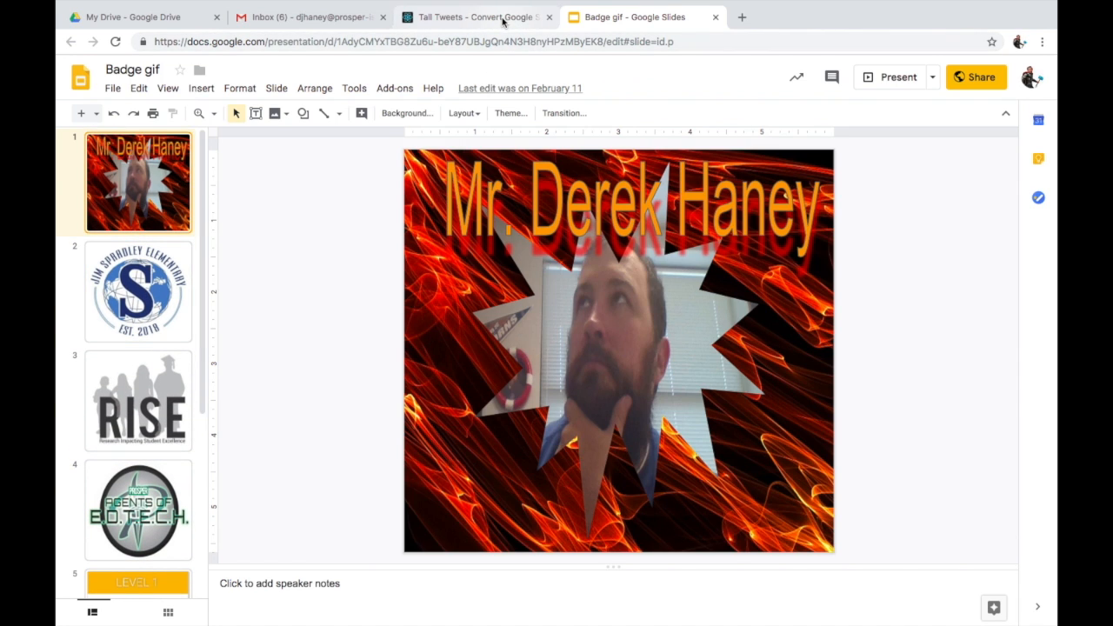
Load the Badge gif presentation into TallTweets' Make a GIF form via Select Presentation.
click(468, 17)
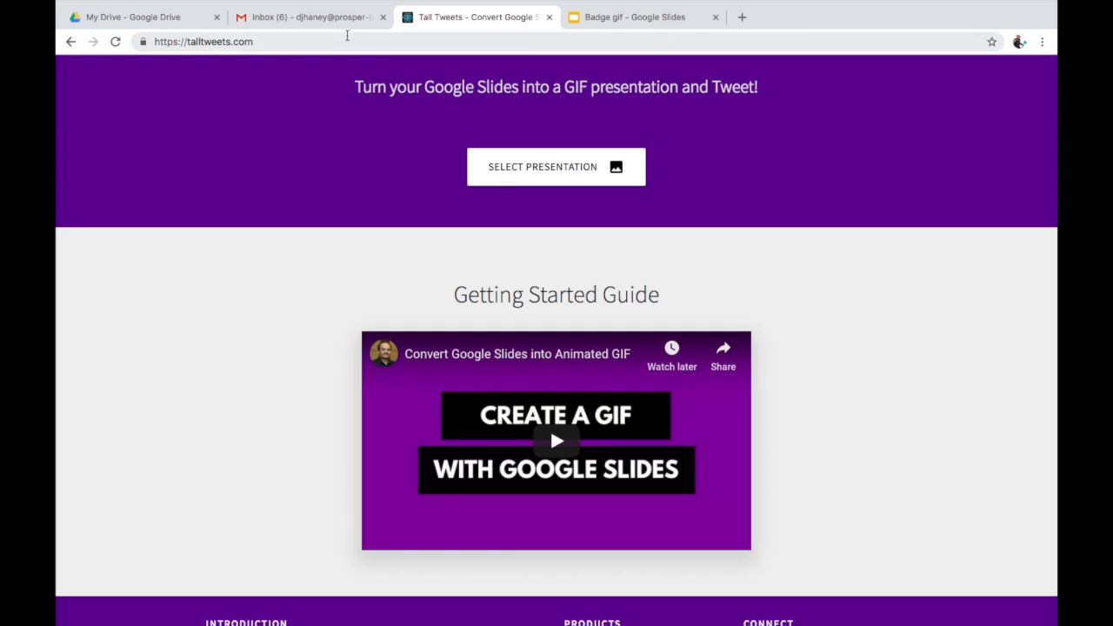
click(201, 42)
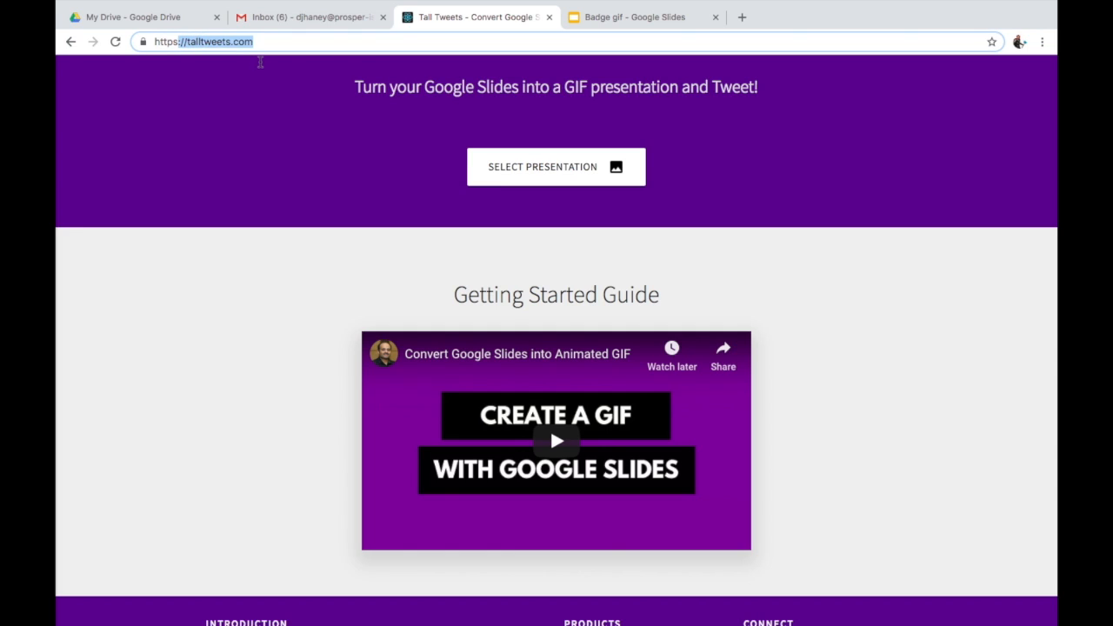
click(556, 167)
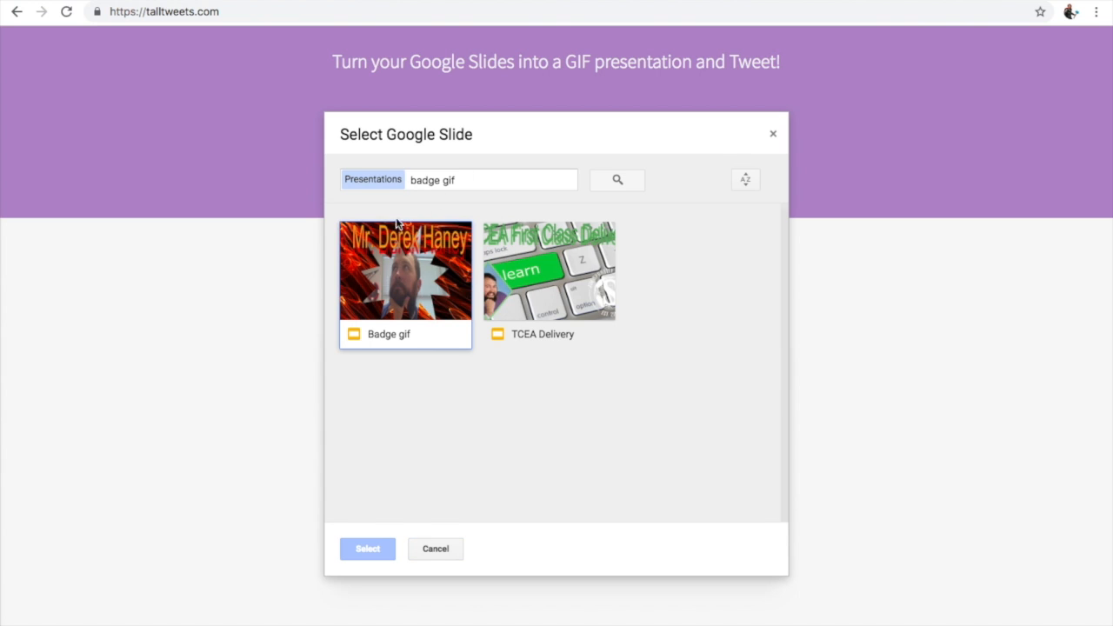
click(367, 550)
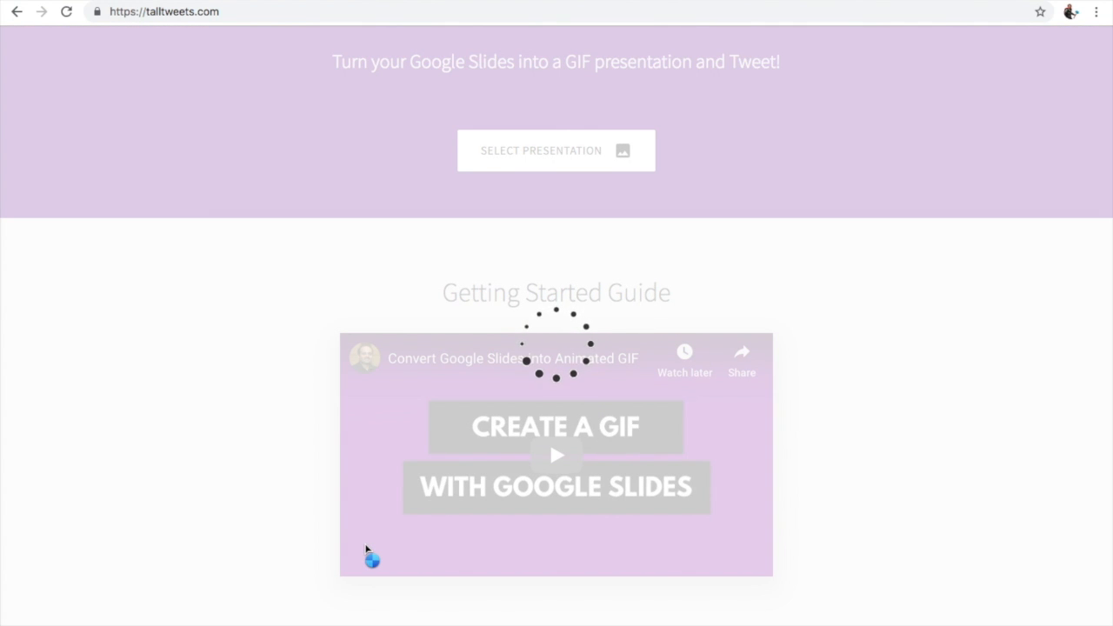
click(557, 150)
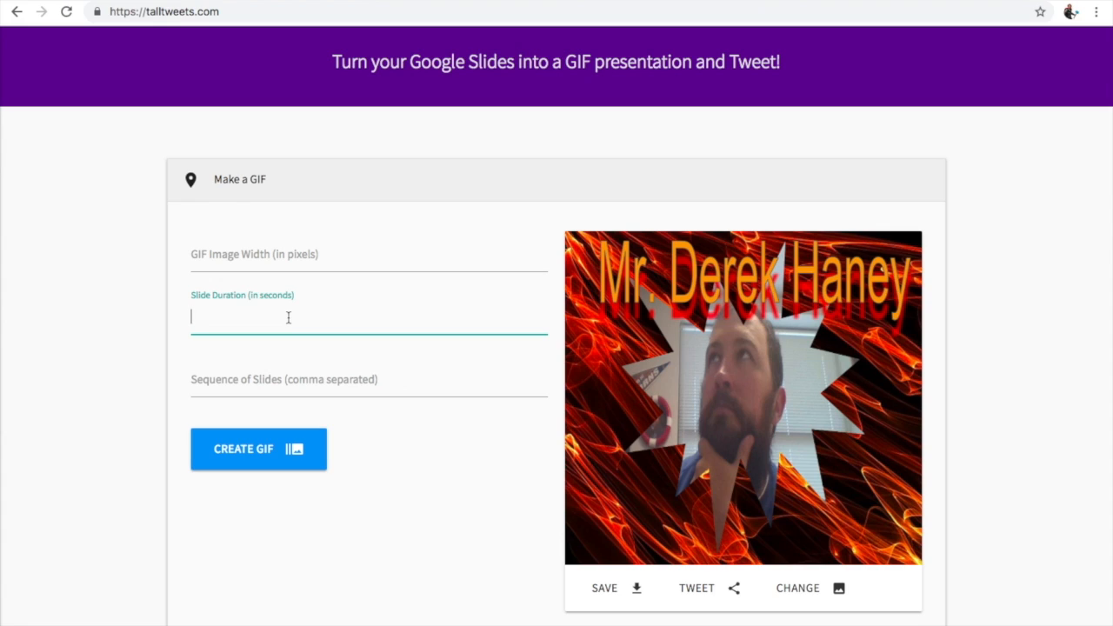
Enter a slide duration of 2 seconds and start Create GIF.
text(2)
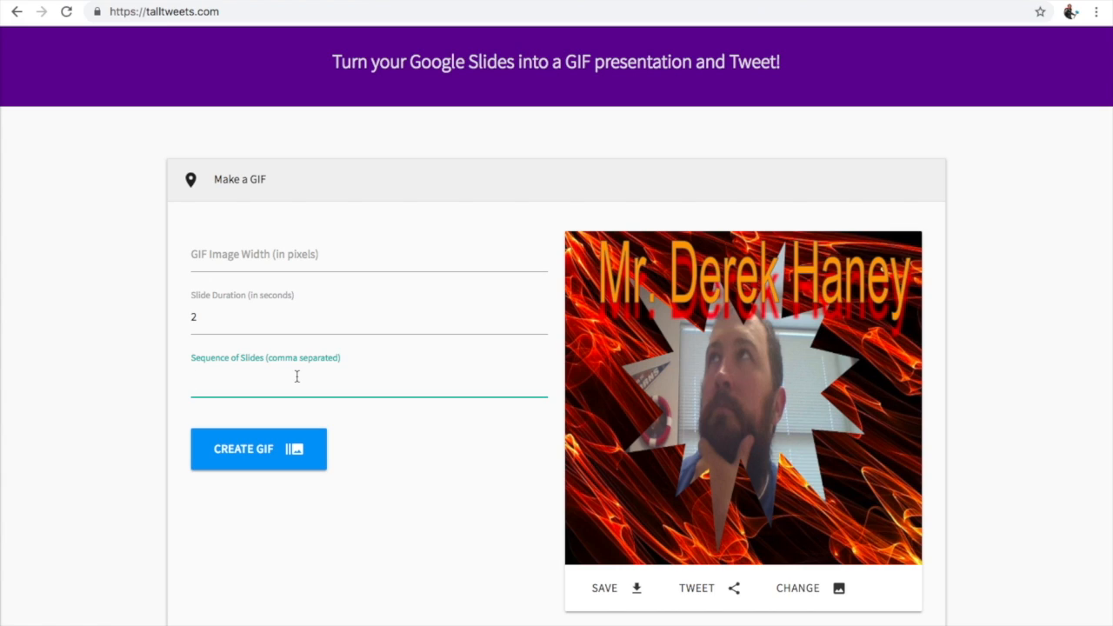
mouse_move(270, 429)
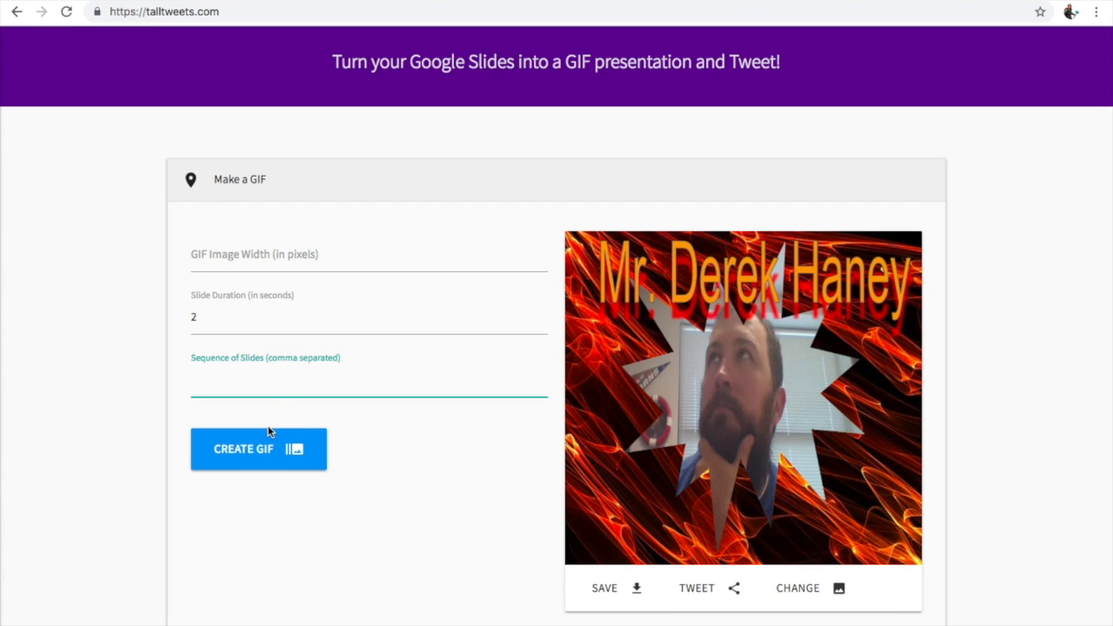
click(258, 449)
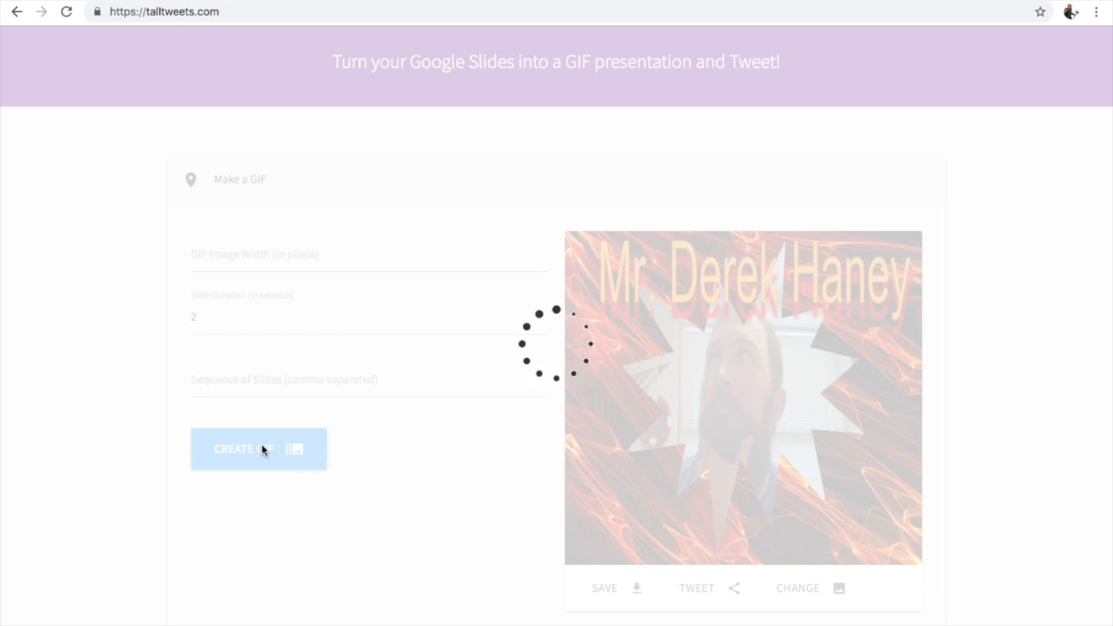
Save the finished animated badge GIF to the computer once it previews.
click(258, 448)
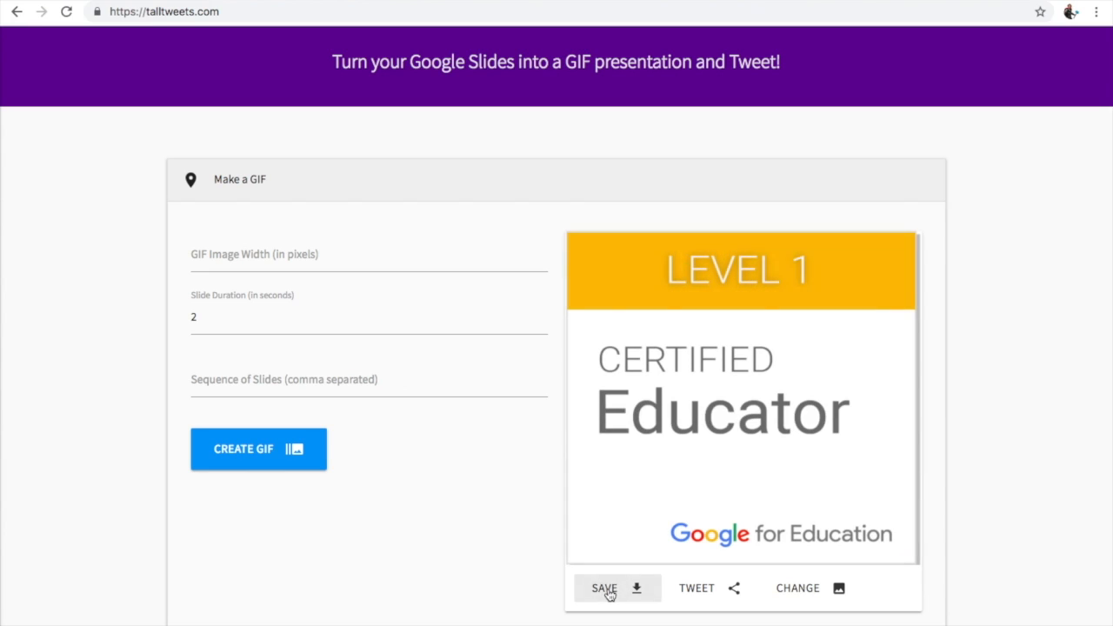
click(612, 595)
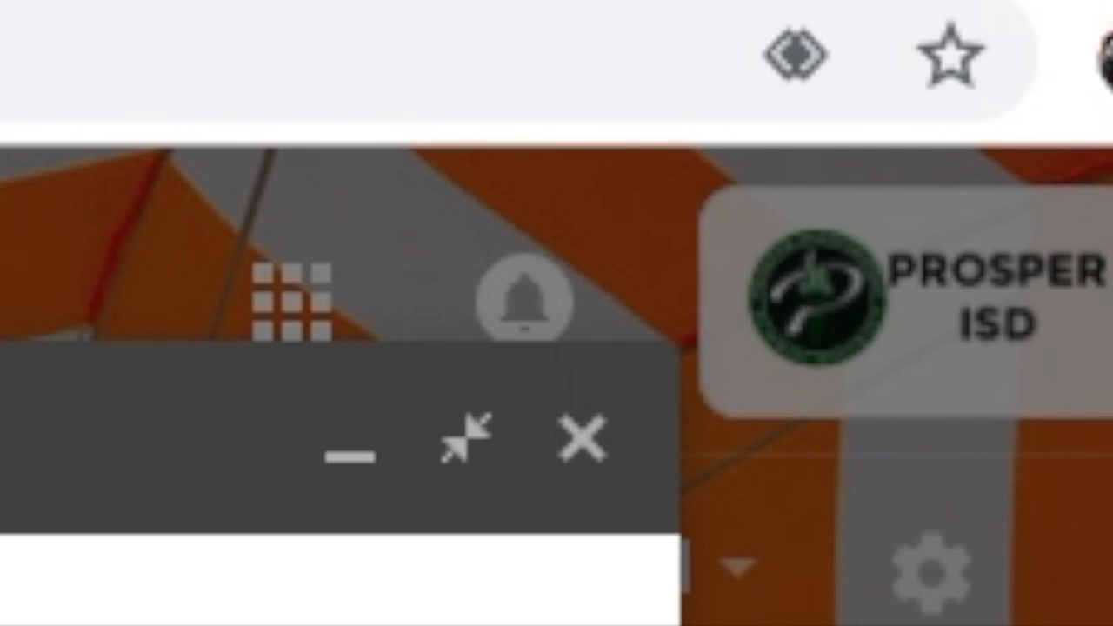
mouse_move(594, 583)
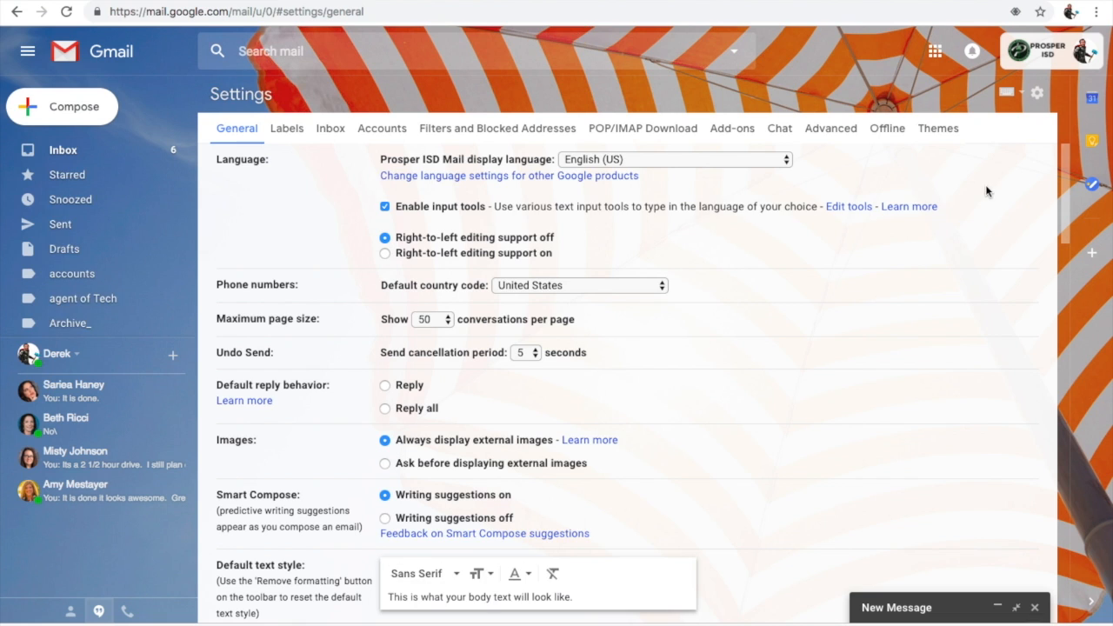
Scroll to the Signature section and start inserting an image into the signature.
scroll(down, 3)
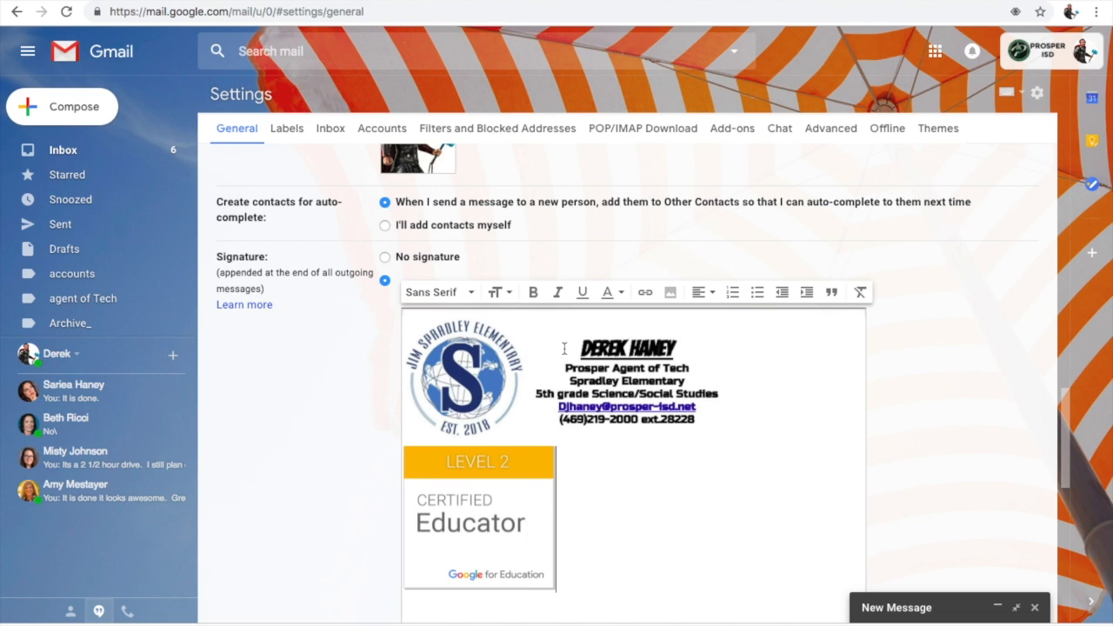
click(671, 292)
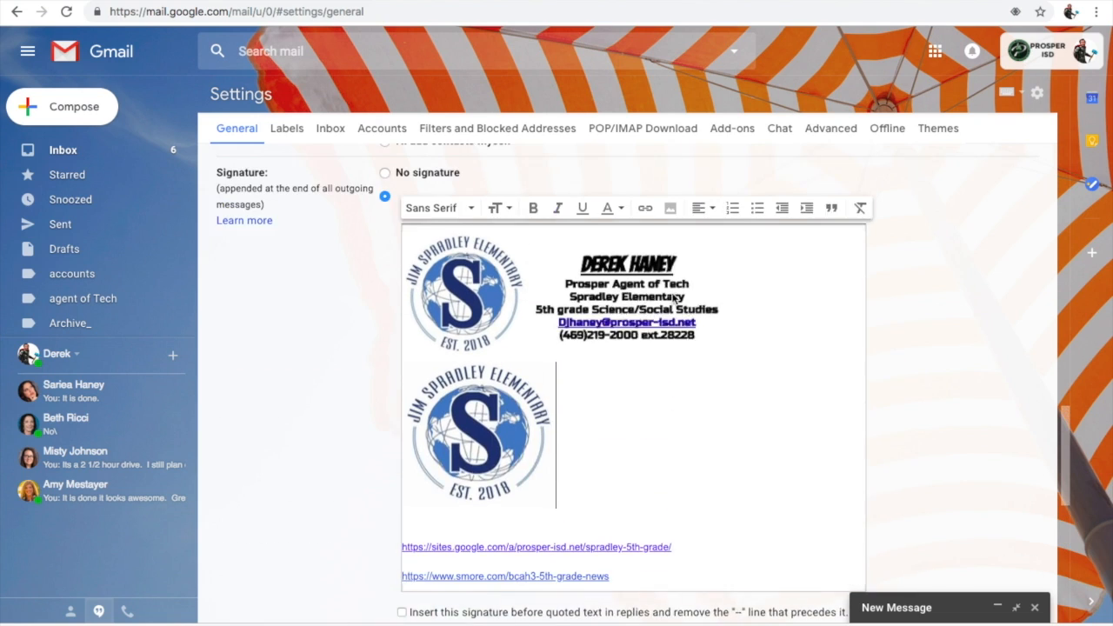
click(671, 207)
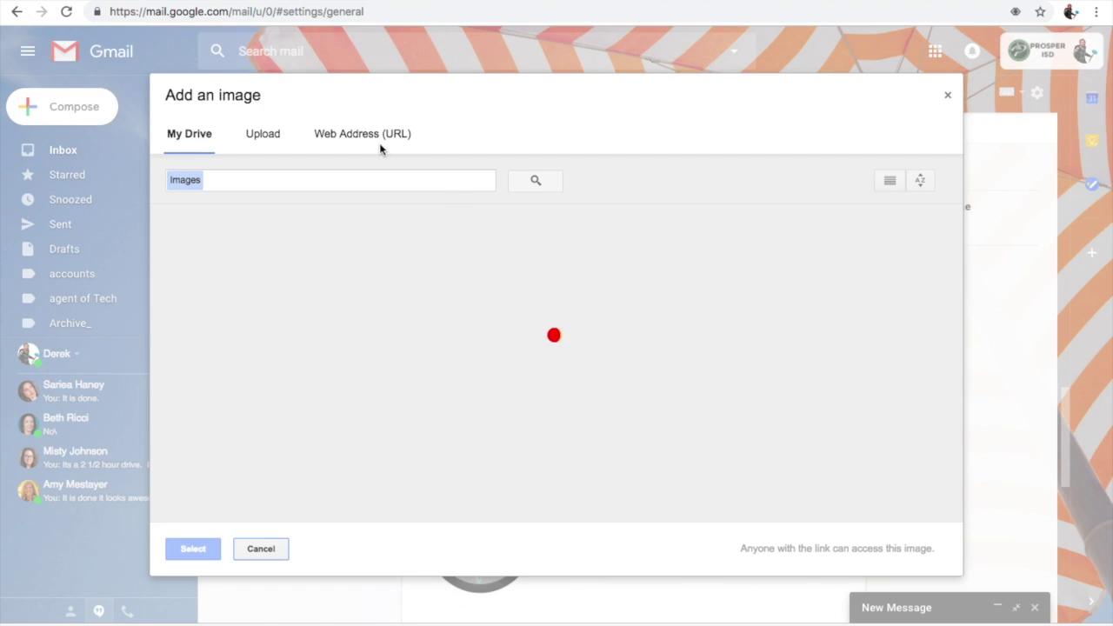
Upload download.gif from the Downloads folder into the signature editor.
click(260, 132)
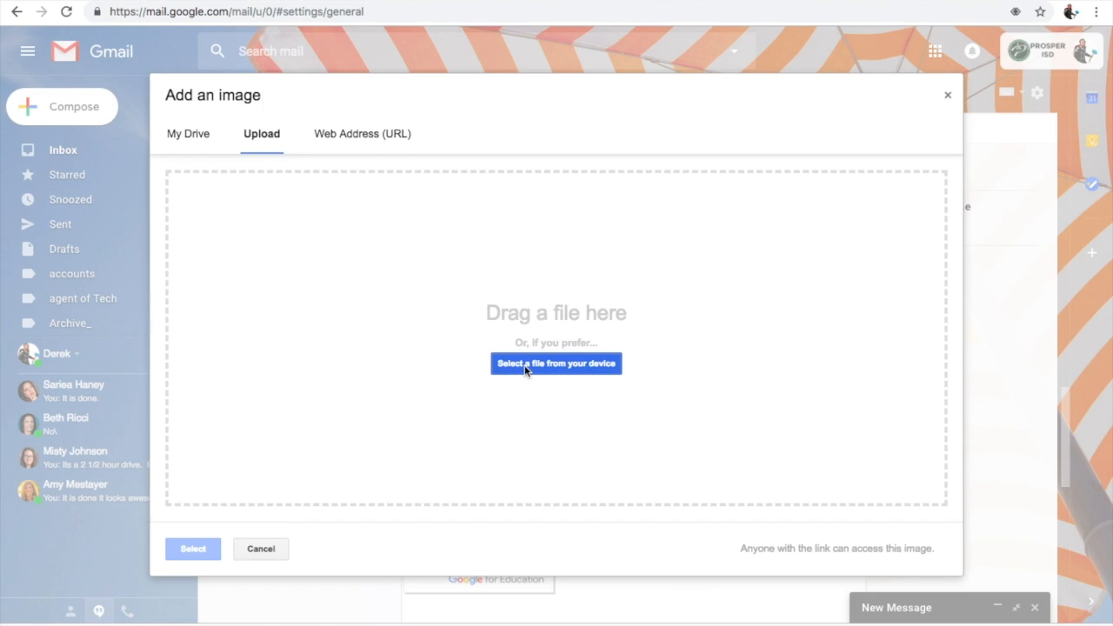
click(557, 364)
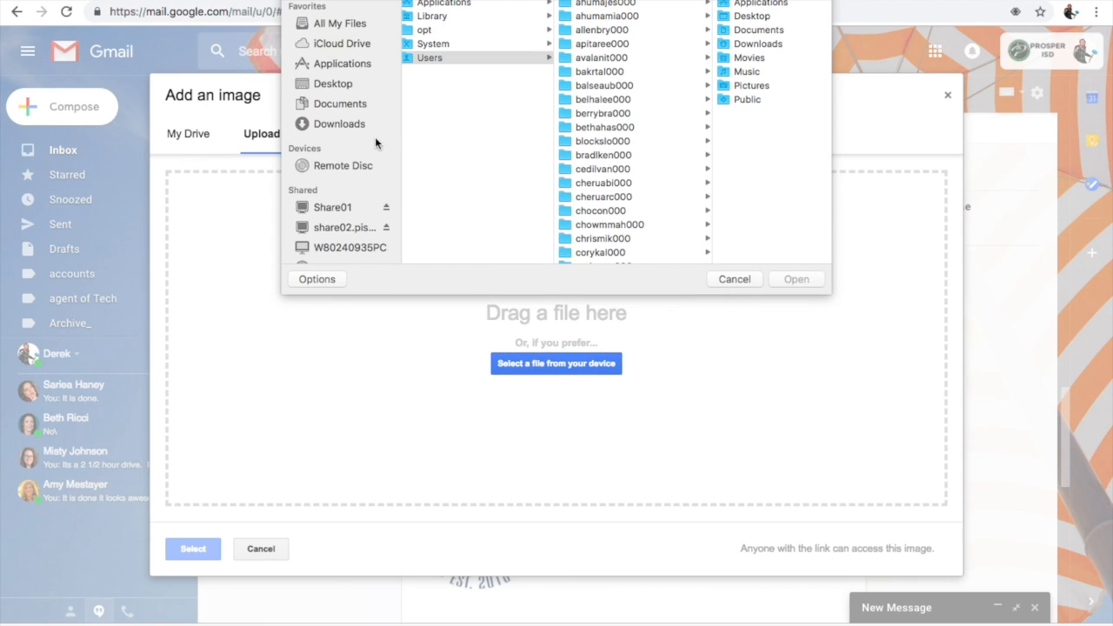
click(341, 124)
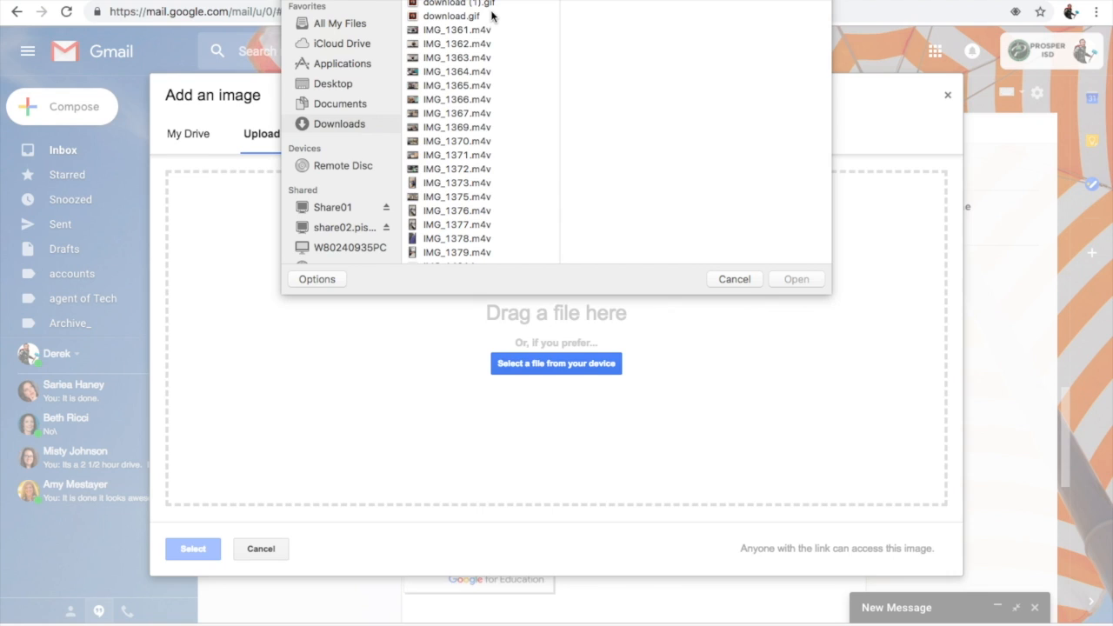
click(483, 4)
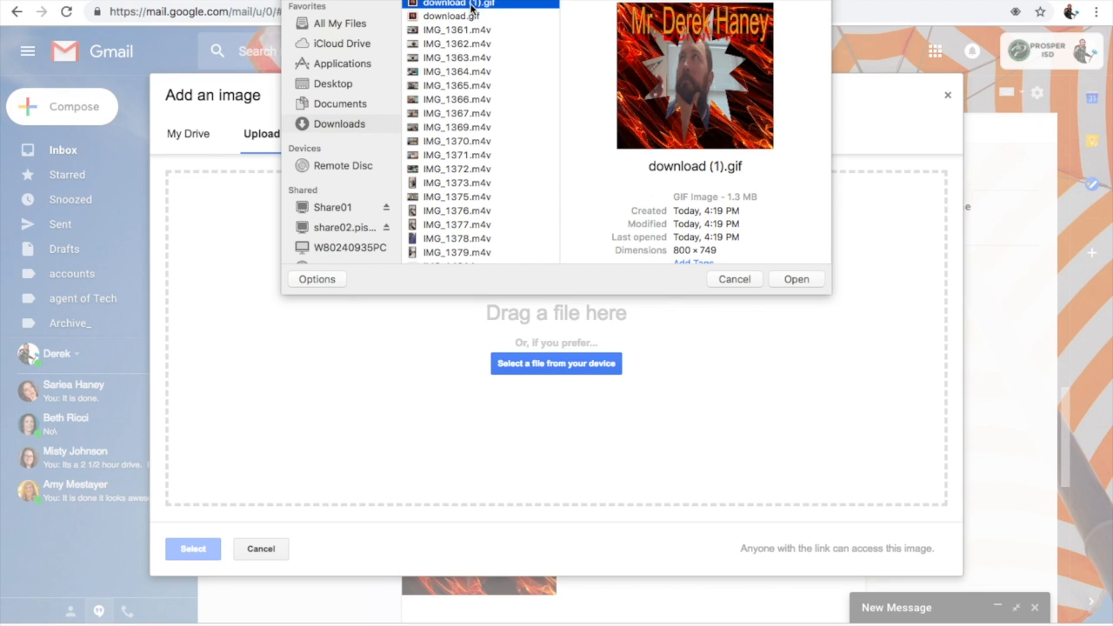
click(450, 16)
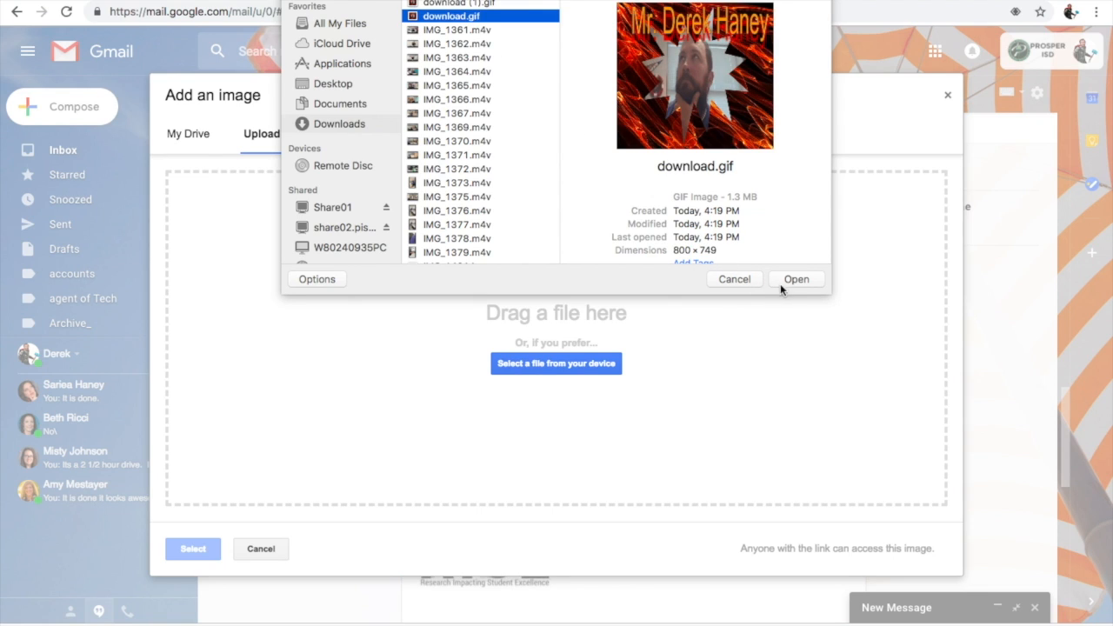
click(797, 278)
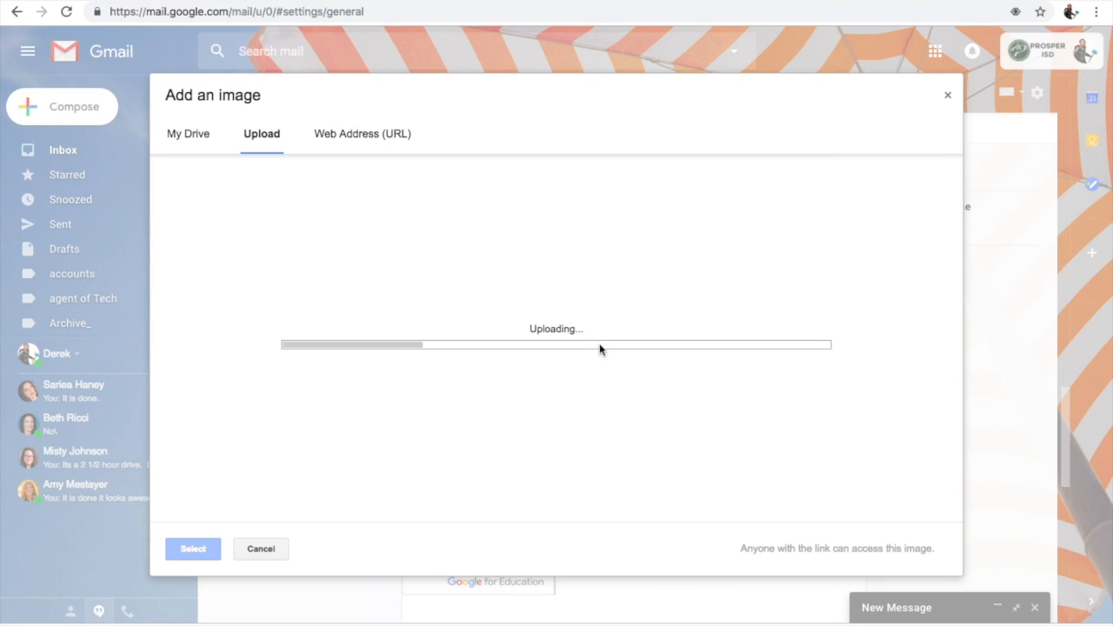
click(193, 549)
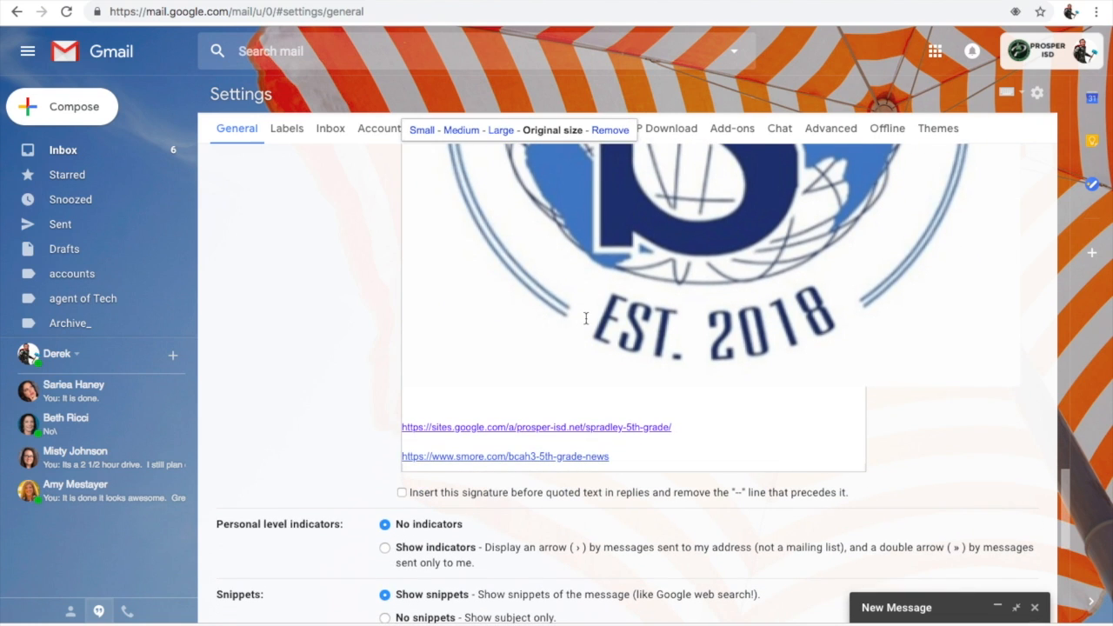
Resize the inserted badge GIF below the contact details using the image toolbar.
scroll(down, 3)
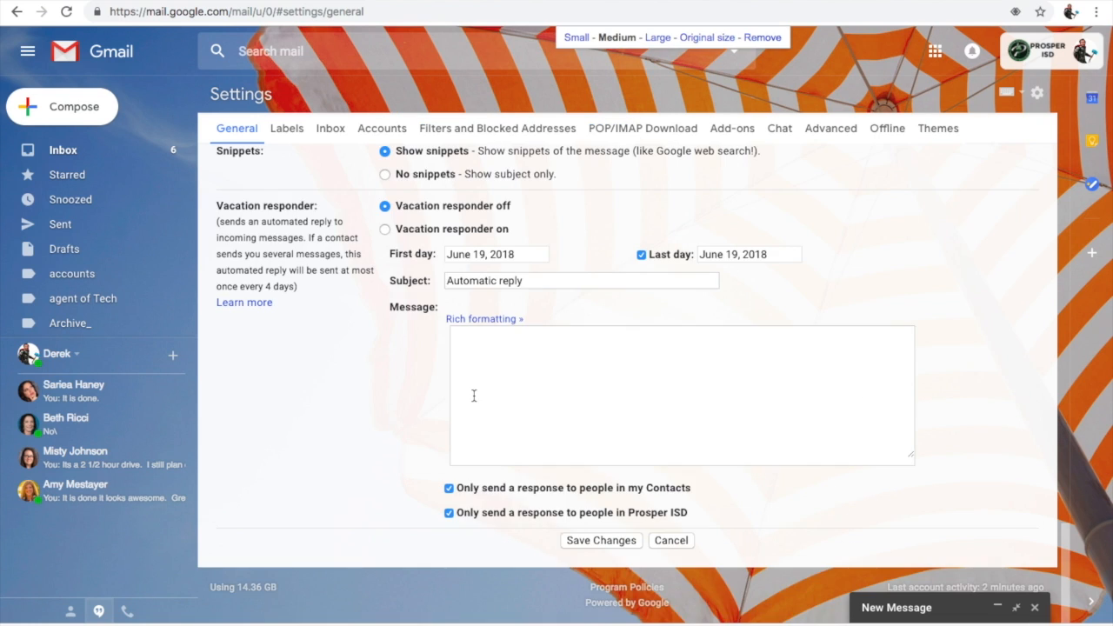
scroll(down, 3)
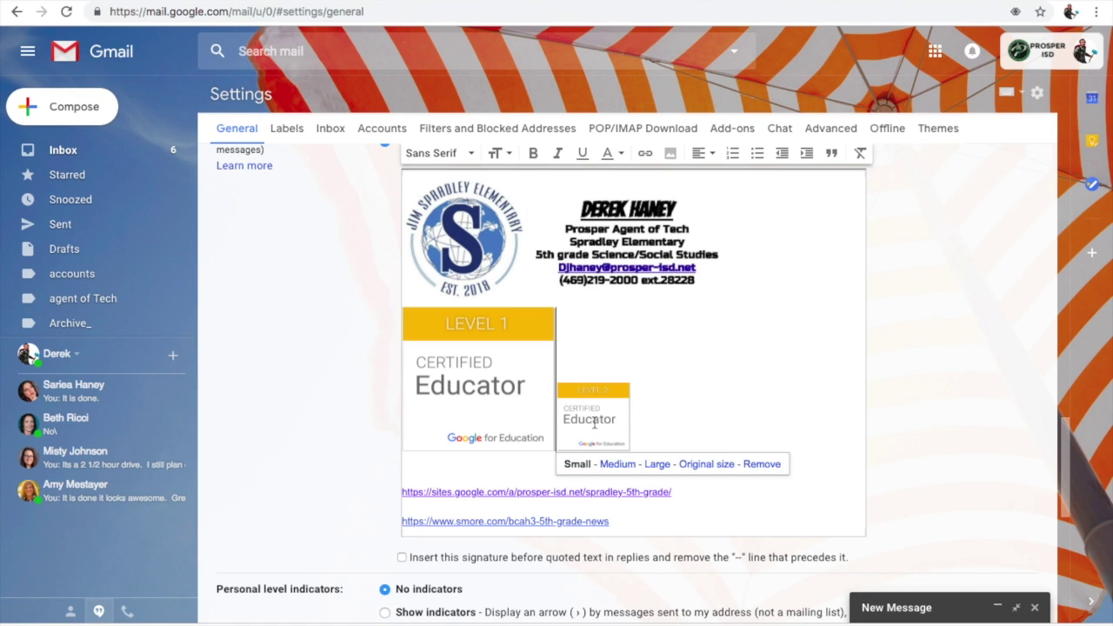
click(706, 464)
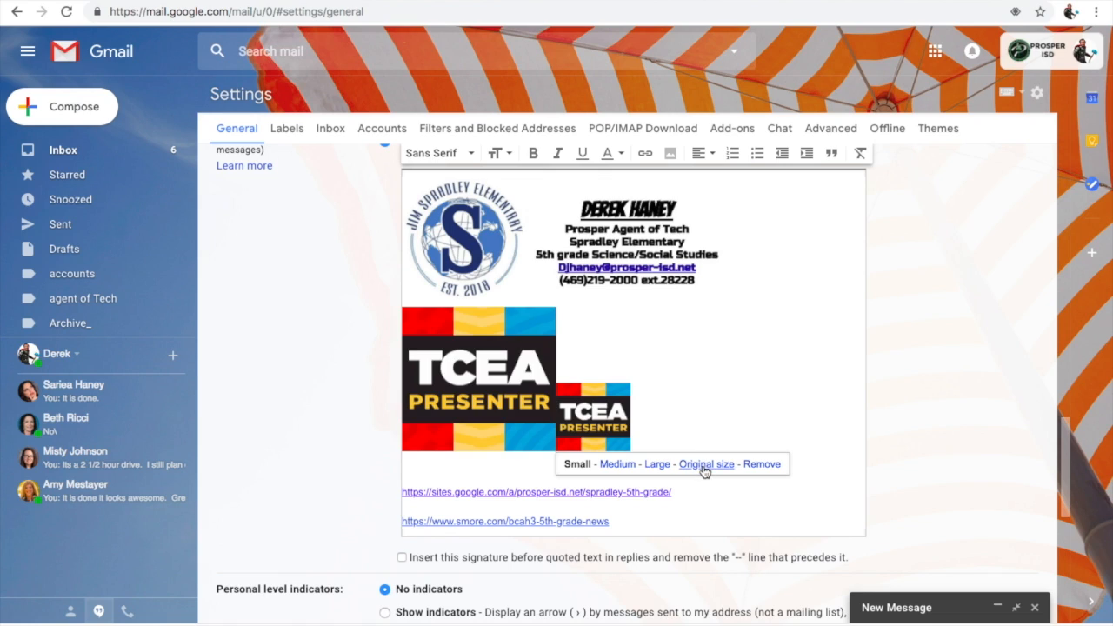